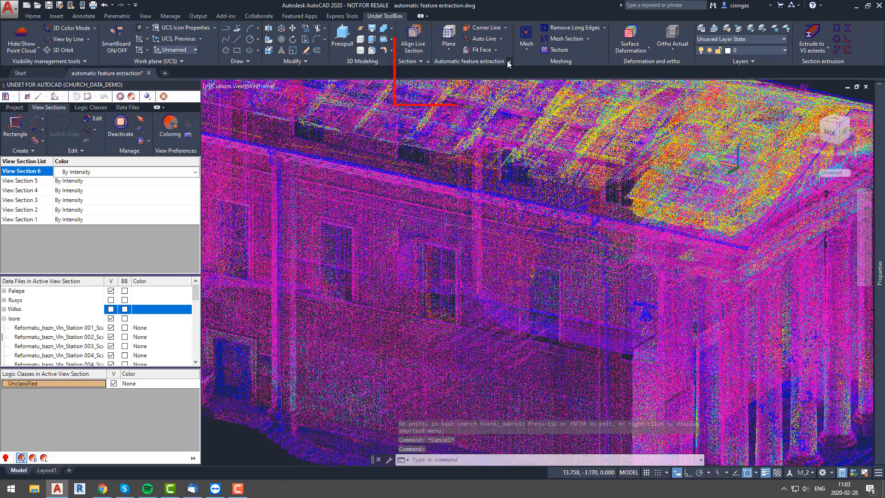
# Recognize a facade plane from a picked point with the step raised to 9 cm.
pyautogui.click(507, 64)
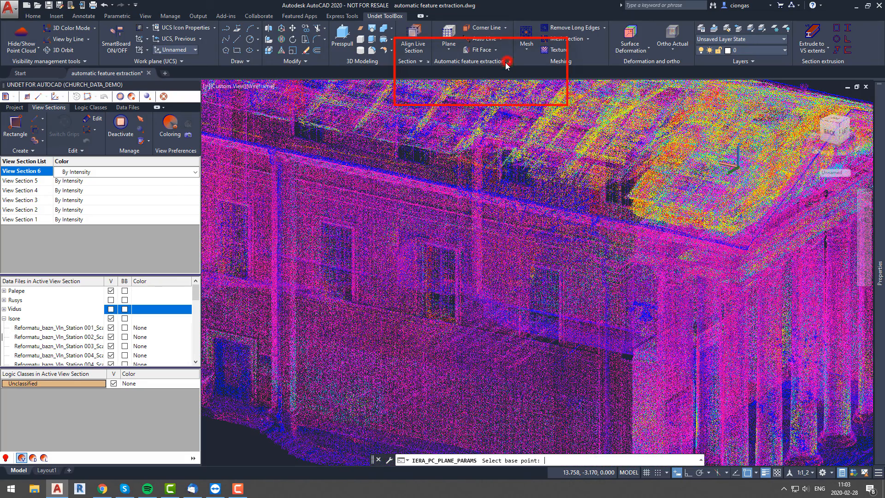
pyautogui.click(507, 60)
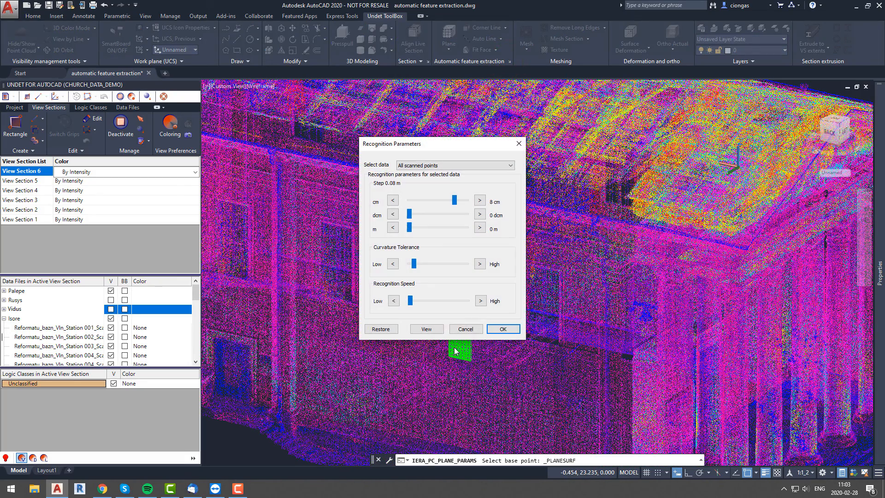
pyautogui.click(480, 215)
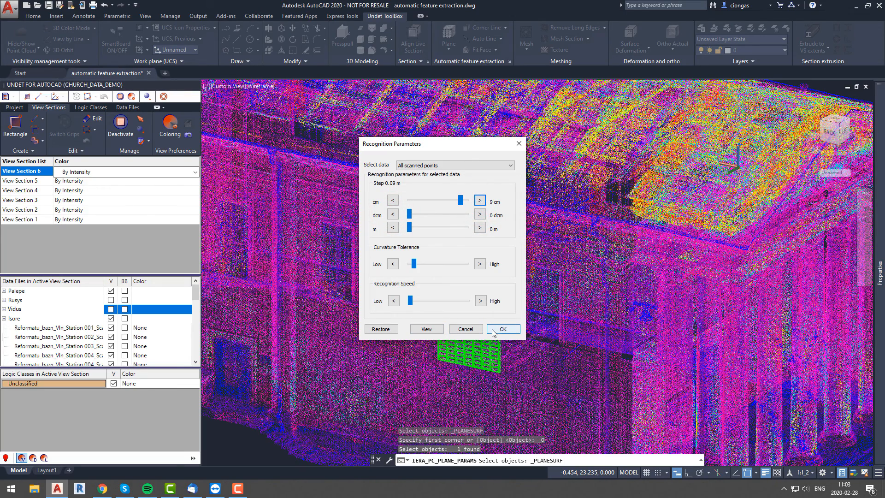
pyautogui.click(501, 328)
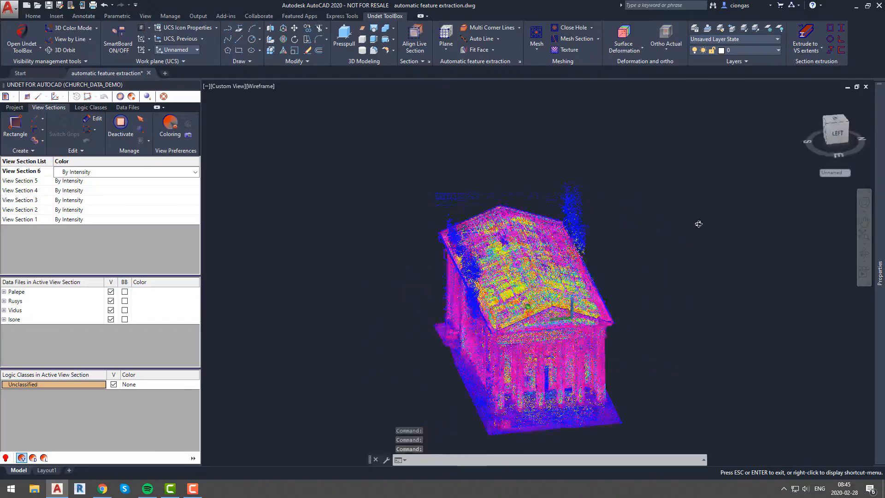
# From Top view, trace and close a Corner Line outline around the church walls in Section 5.
pyautogui.click(834, 123)
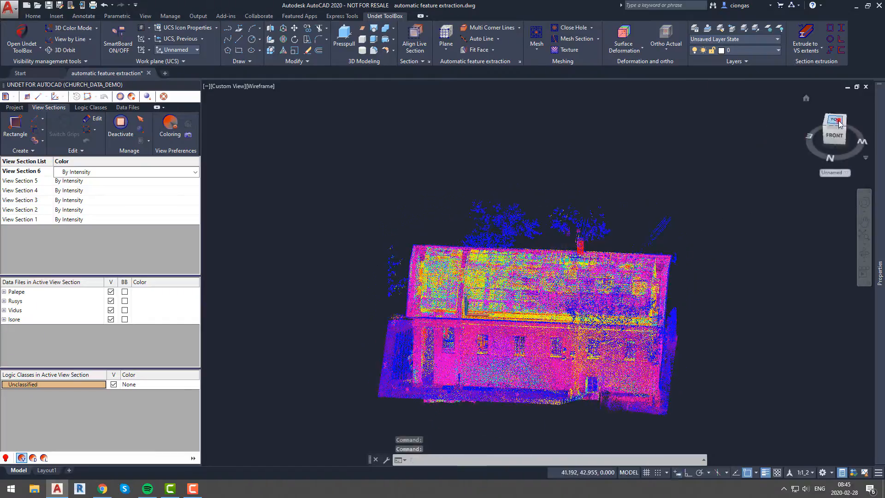
pyautogui.click(835, 128)
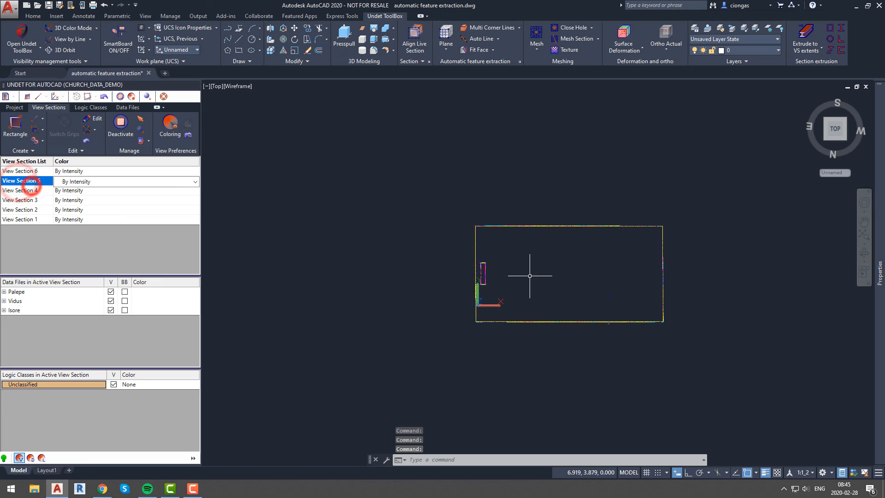
pyautogui.click(517, 27)
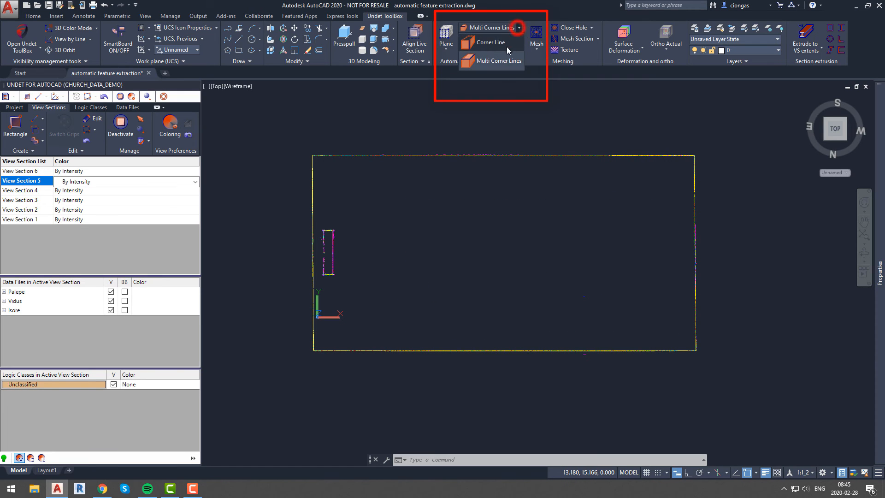
pyautogui.click(490, 42)
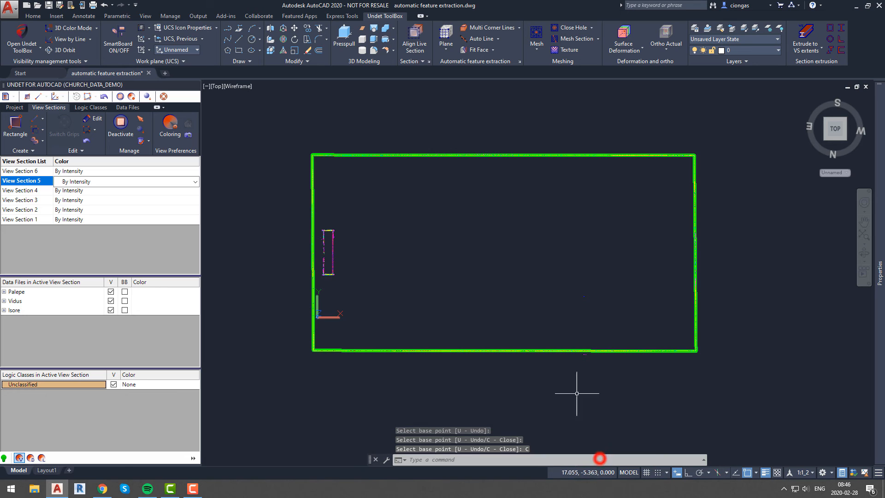
pyautogui.press('Escape')
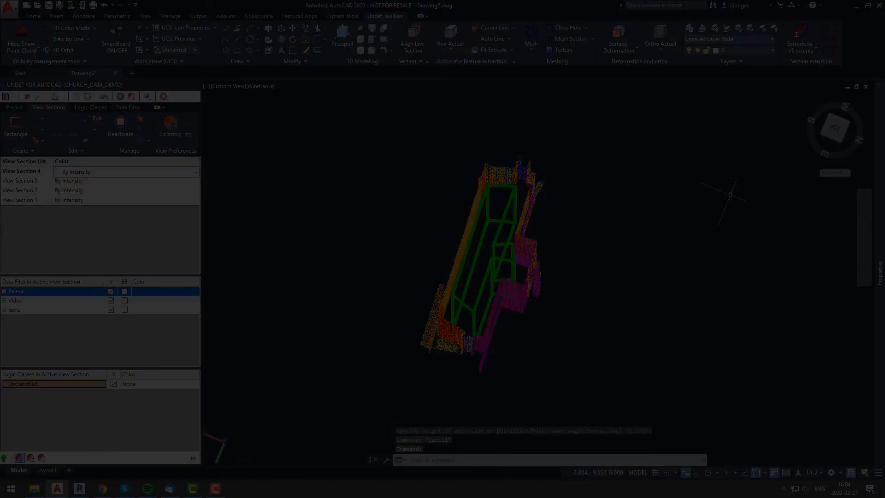
# Fit the selected wall-solid face to the scanned wall points with Fit Face.
pyautogui.click(511, 50)
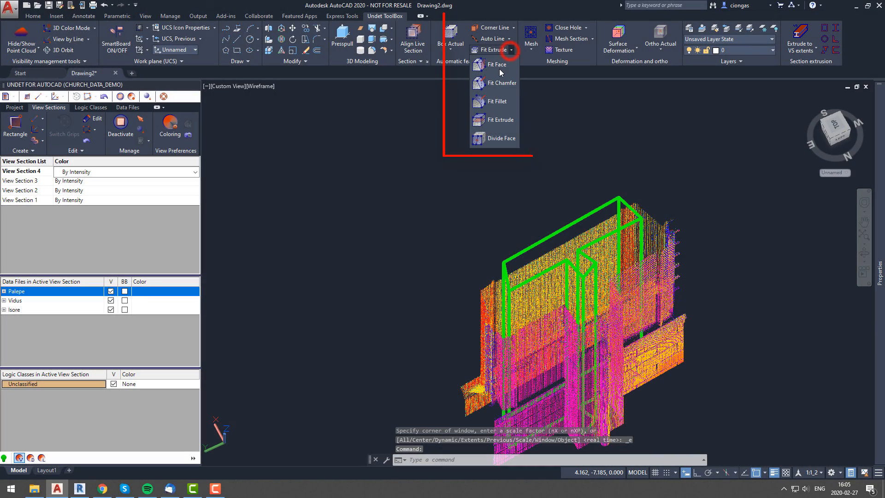
pyautogui.click(494, 65)
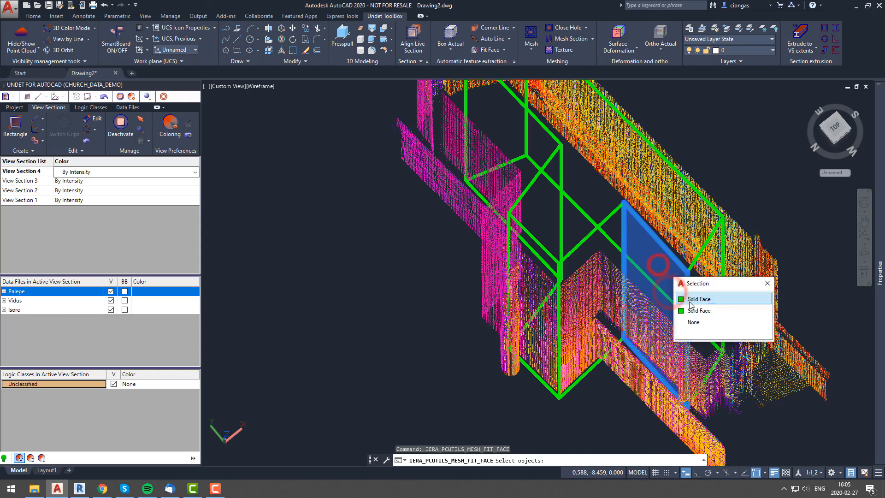
pyautogui.click(700, 298)
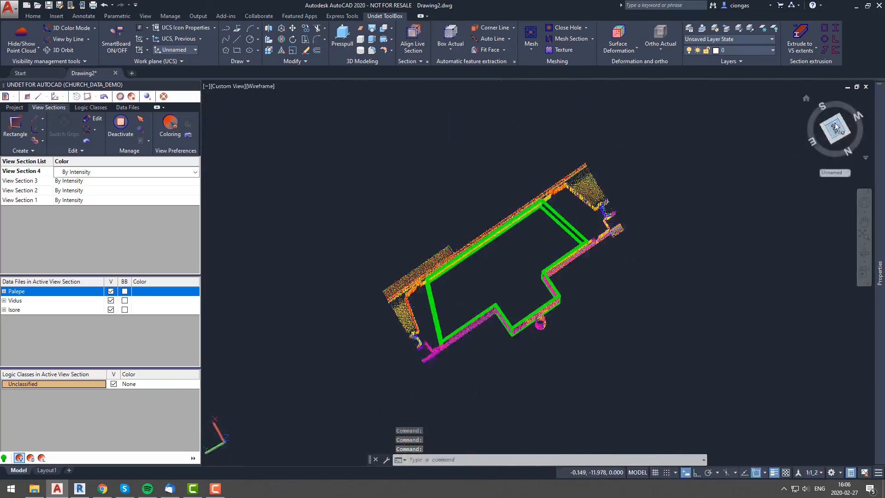
# From a side view, divide the wall solid's face into parts.
pyautogui.click(833, 127)
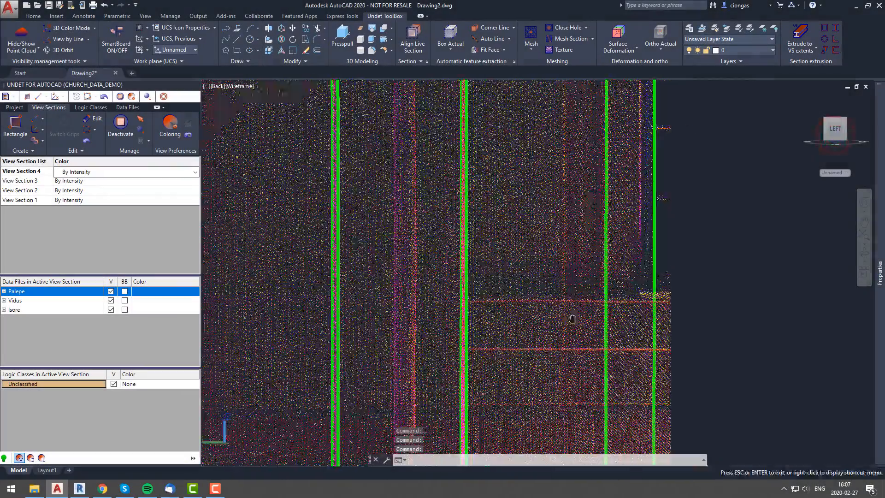
pyautogui.click(503, 50)
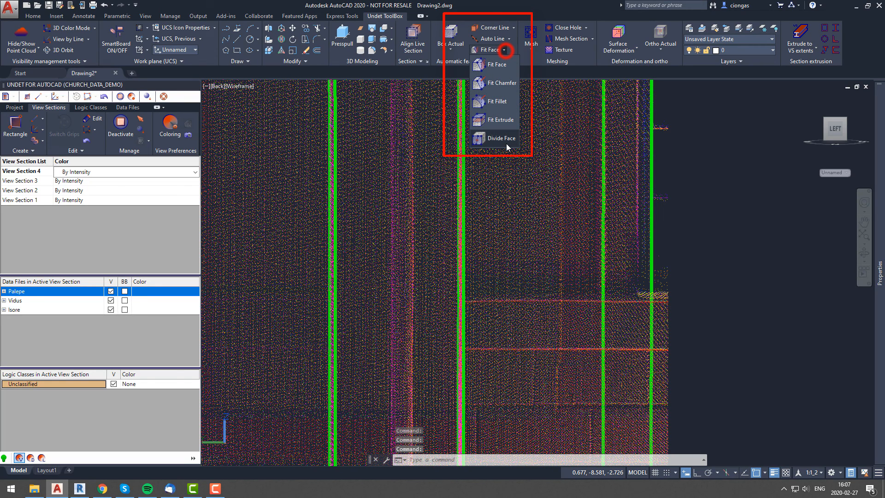
pyautogui.click(500, 137)
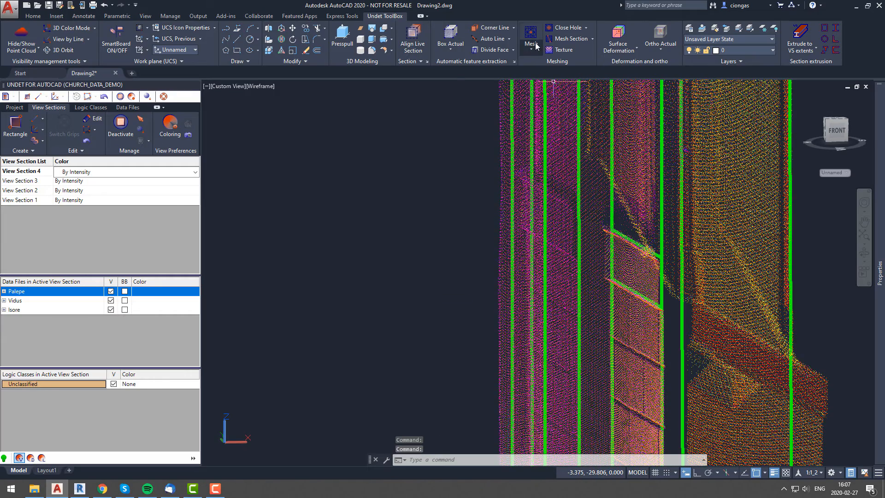
# Fit Extrude the window-recess face, then repeat the pull for the pilaster face.
pyautogui.click(513, 50)
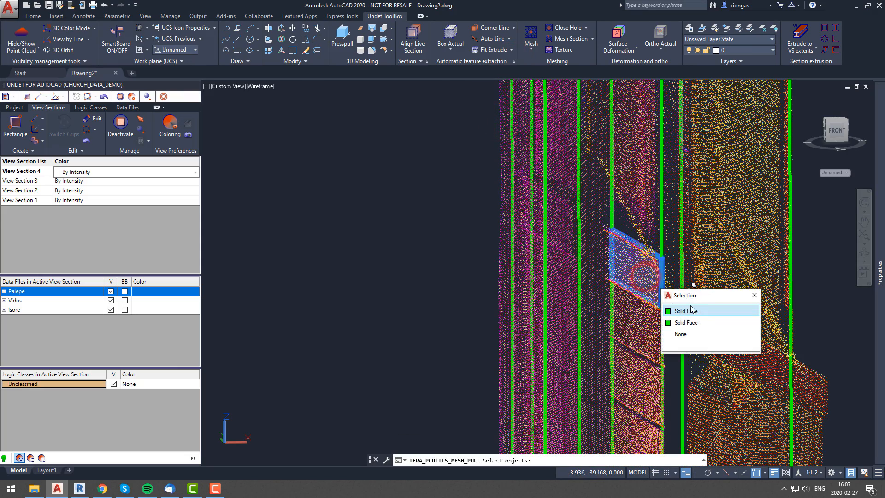
pyautogui.click(685, 310)
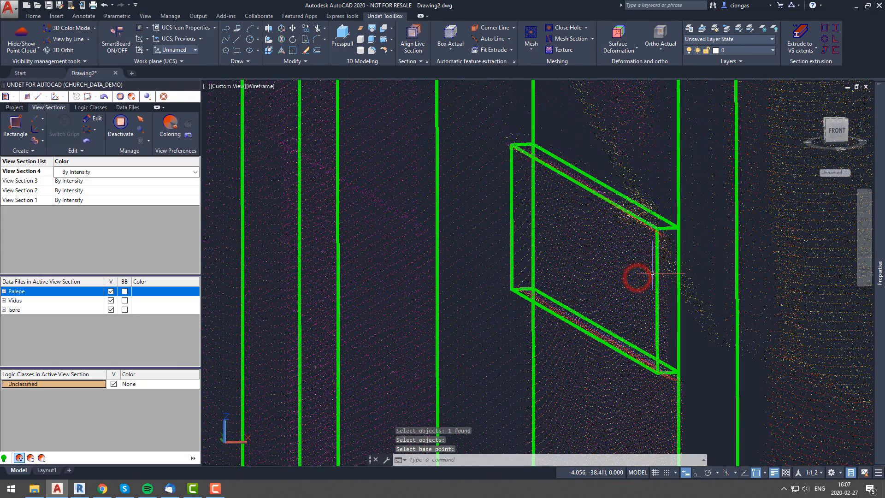
pyautogui.rightClick(638, 277)
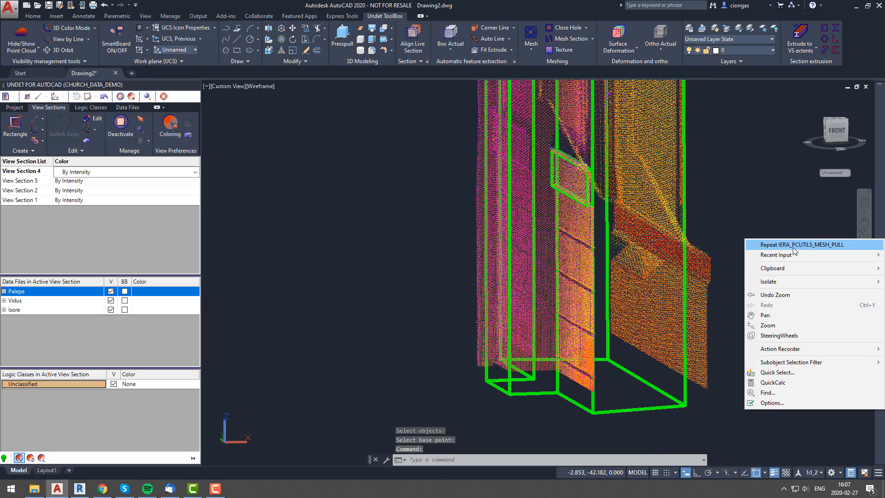
pyautogui.click(798, 244)
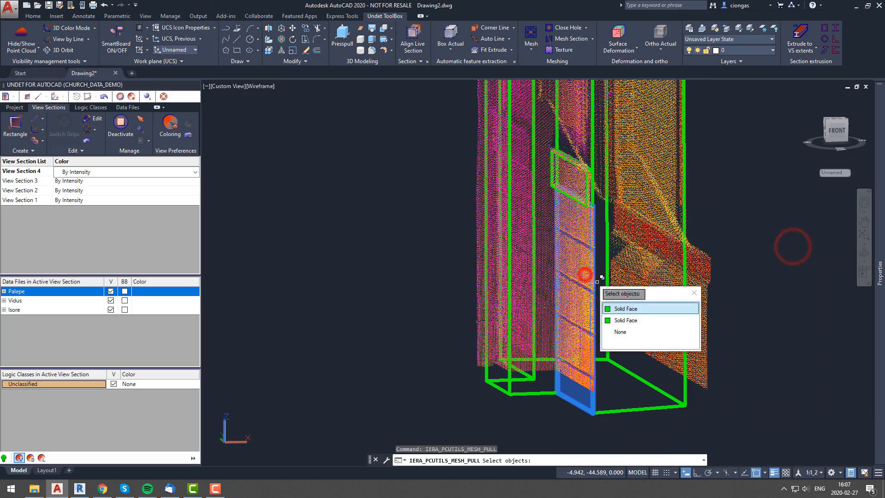
pyautogui.click(626, 308)
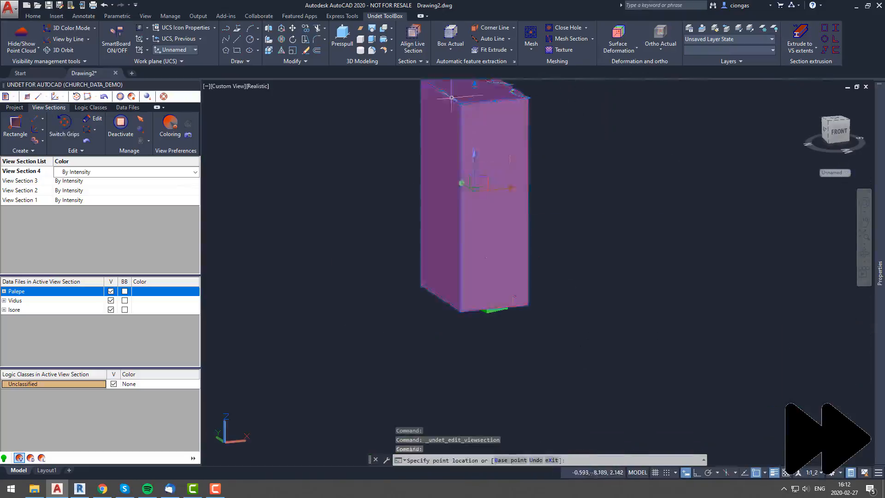
# Generate a vertical corner line at a picked wall intersection with Corner Line.
pyautogui.click(513, 27)
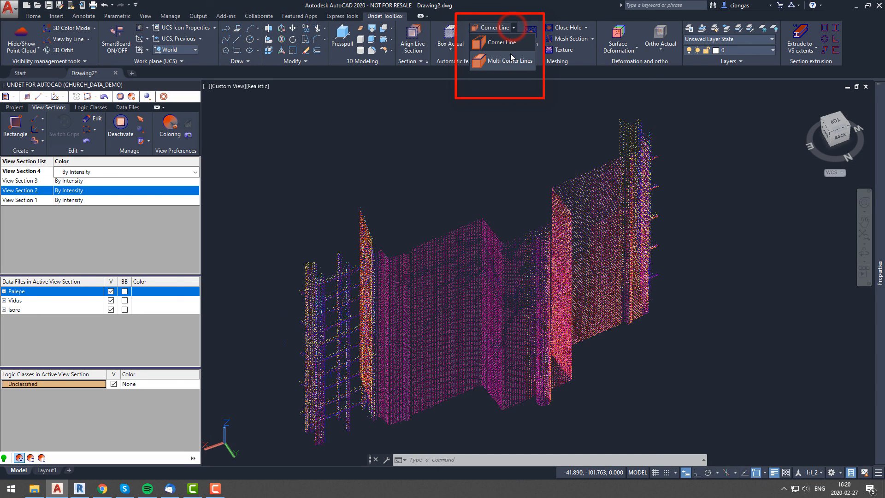
pyautogui.click(502, 42)
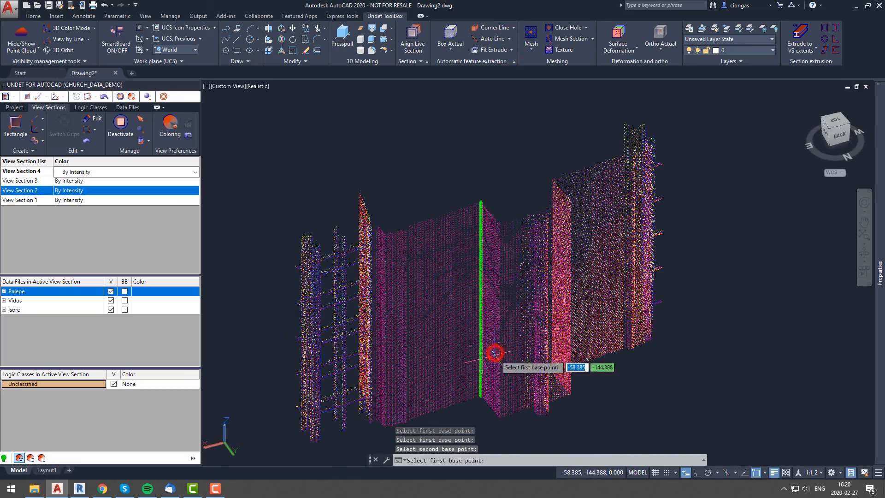
pyautogui.click(494, 354)
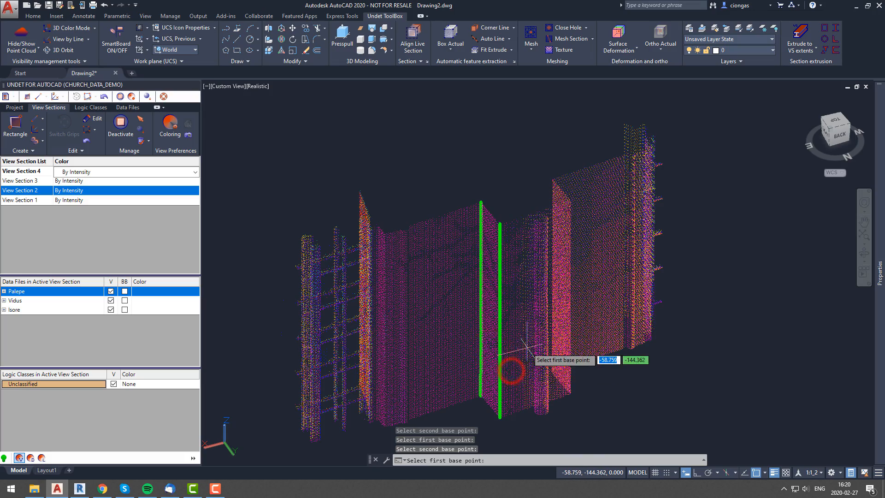